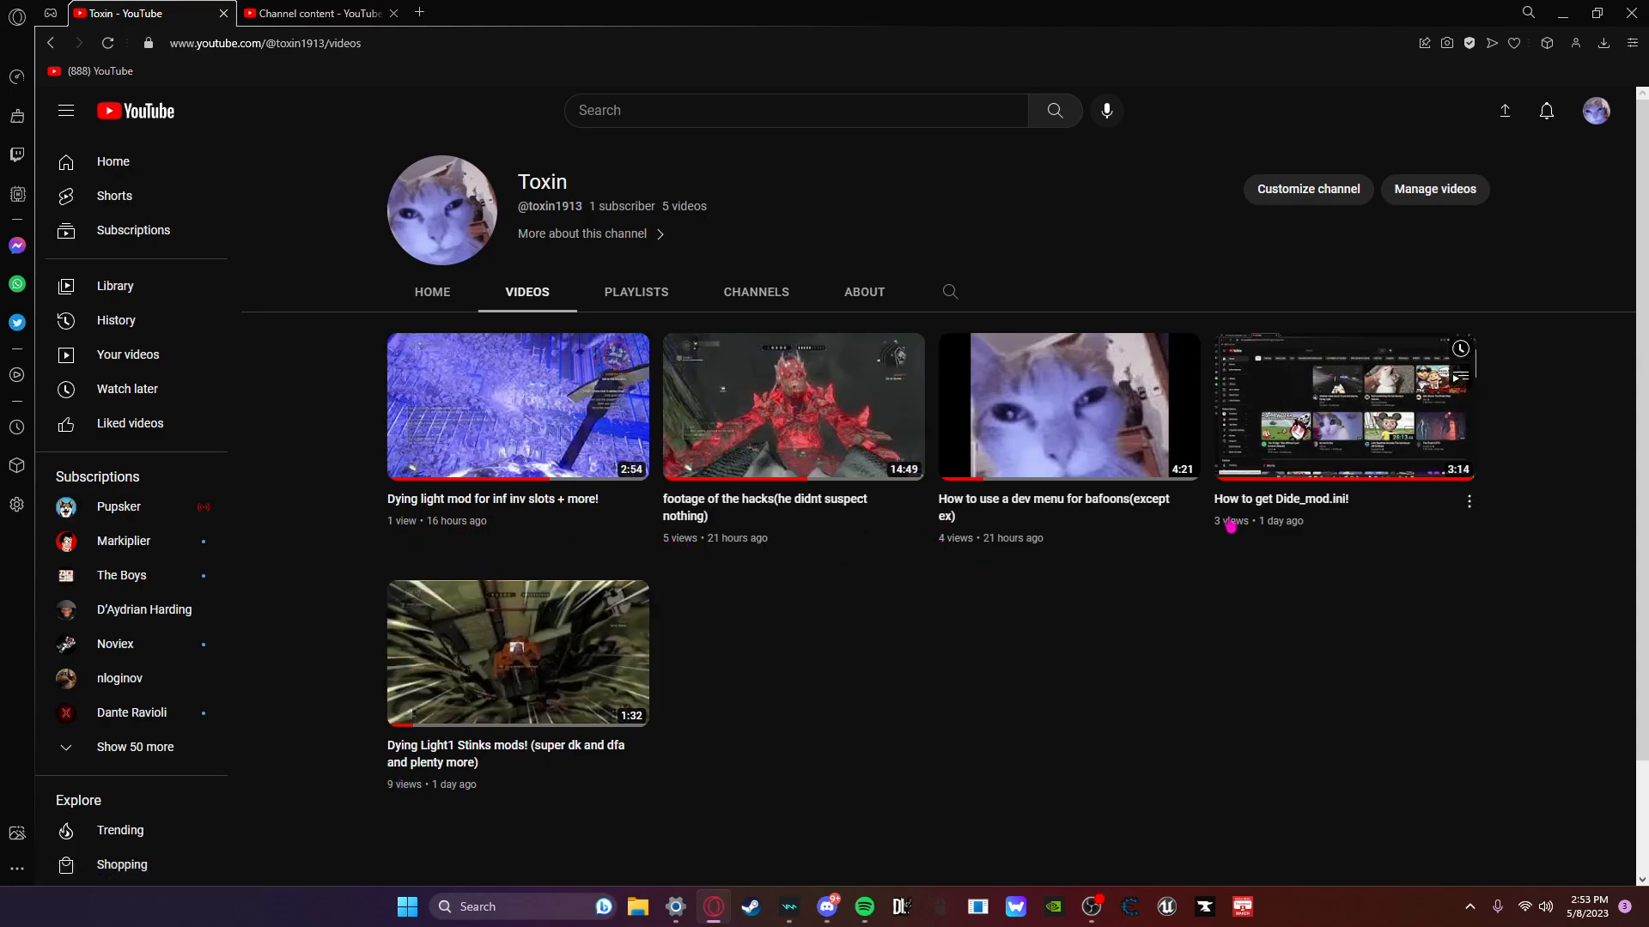
mouse_move(641, 221)
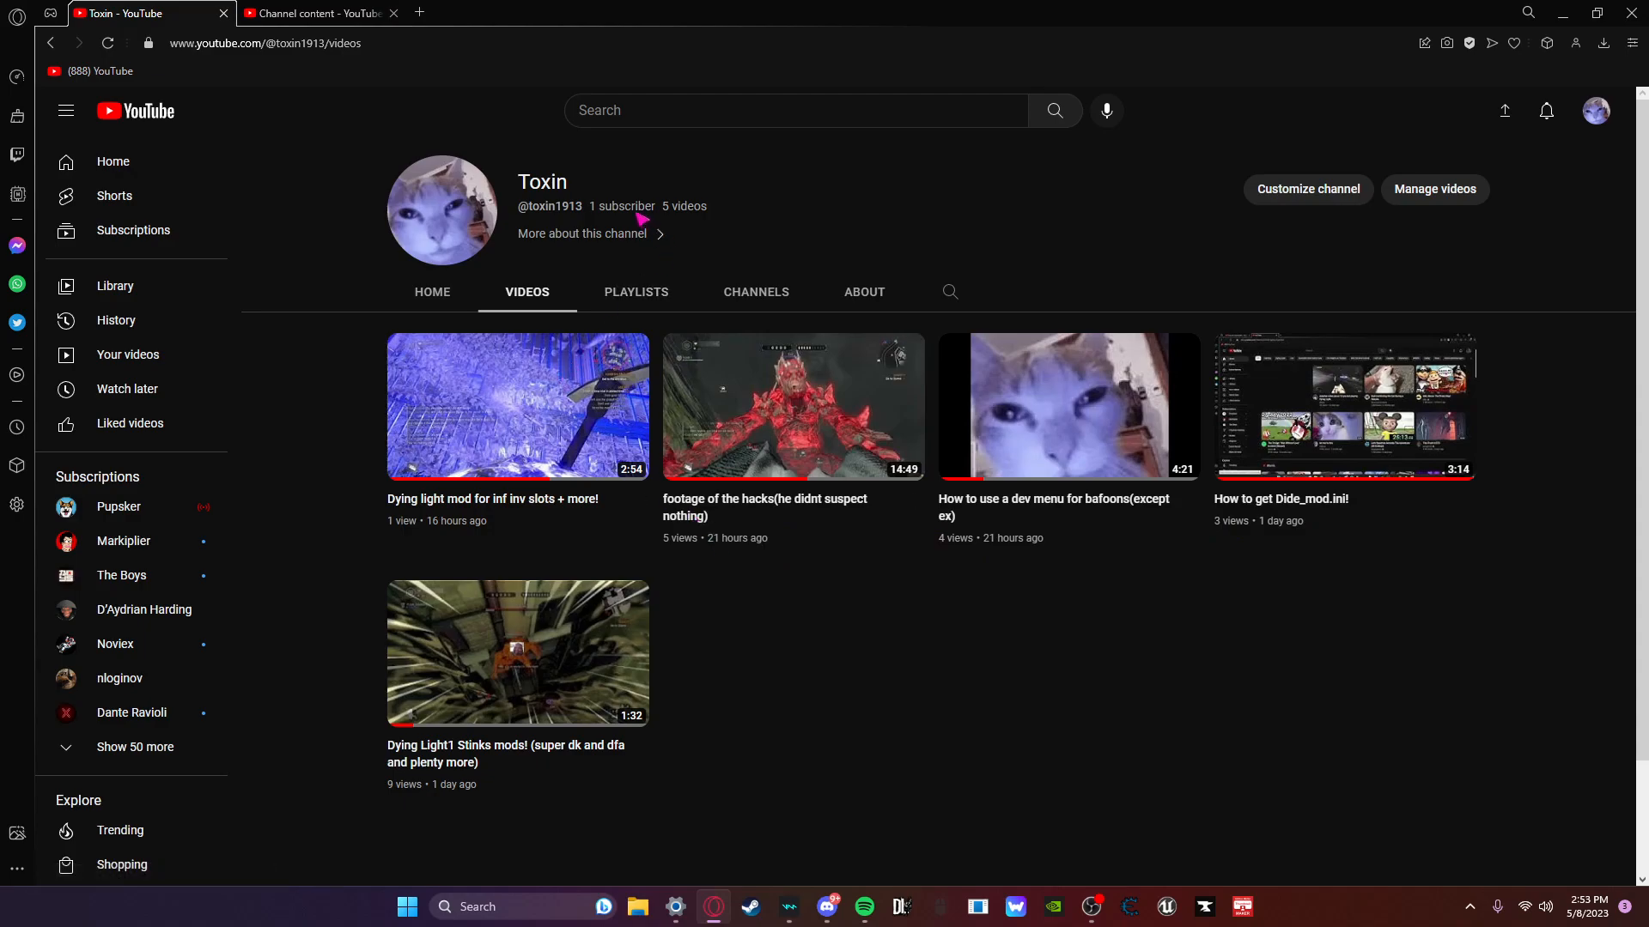
mouse_move(842, 899)
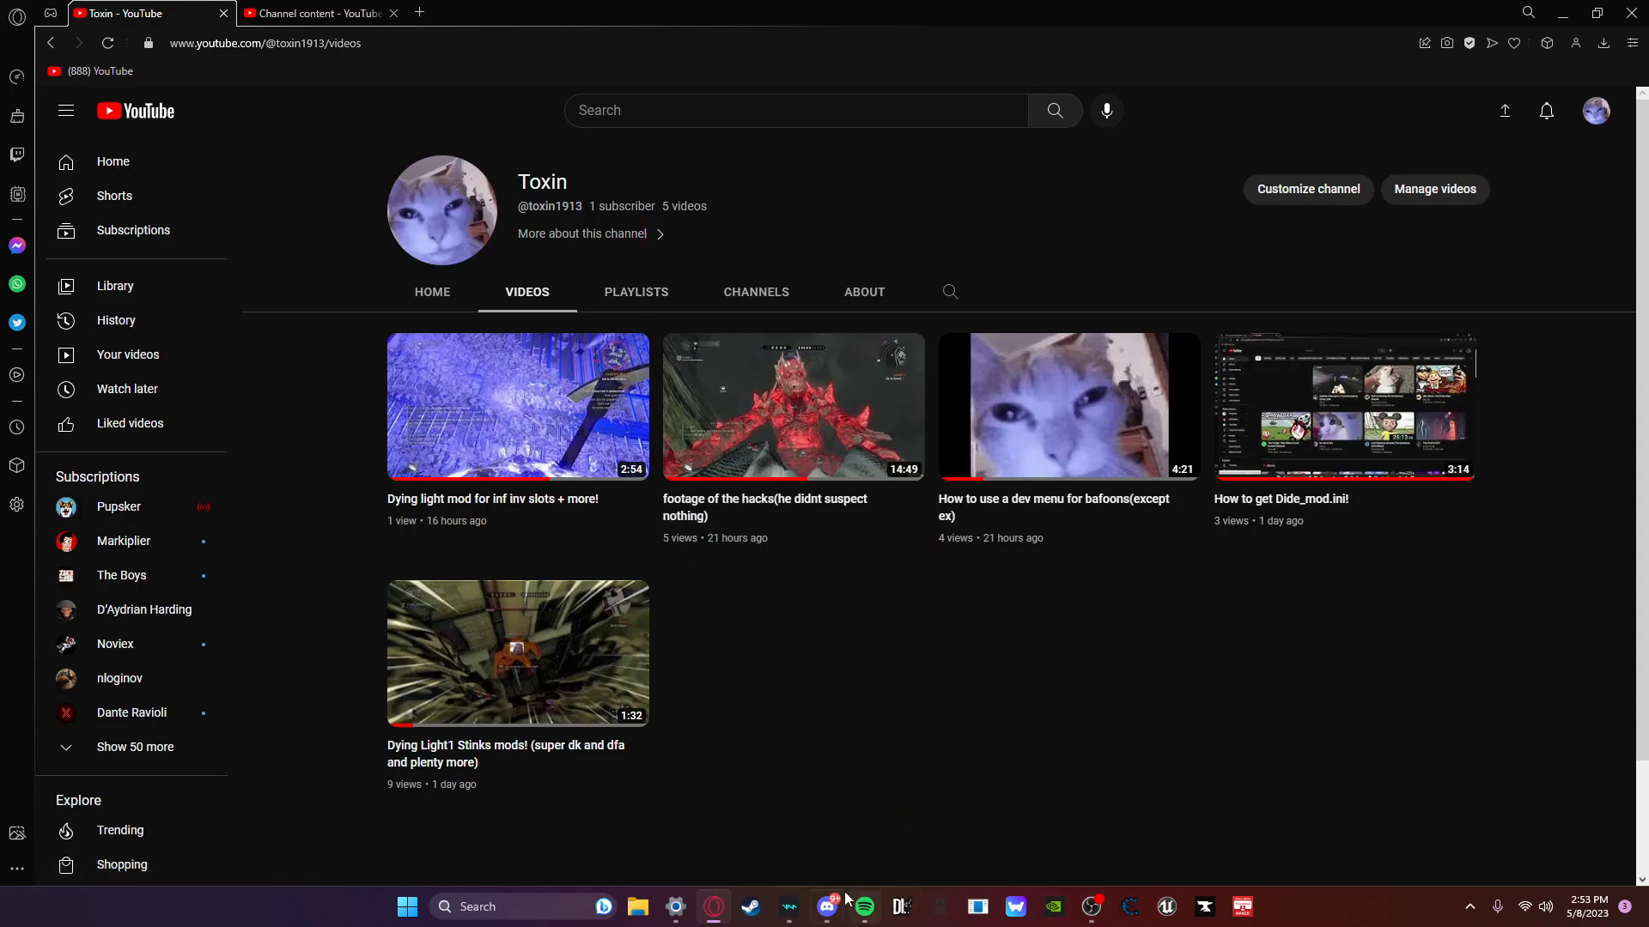
click(827, 907)
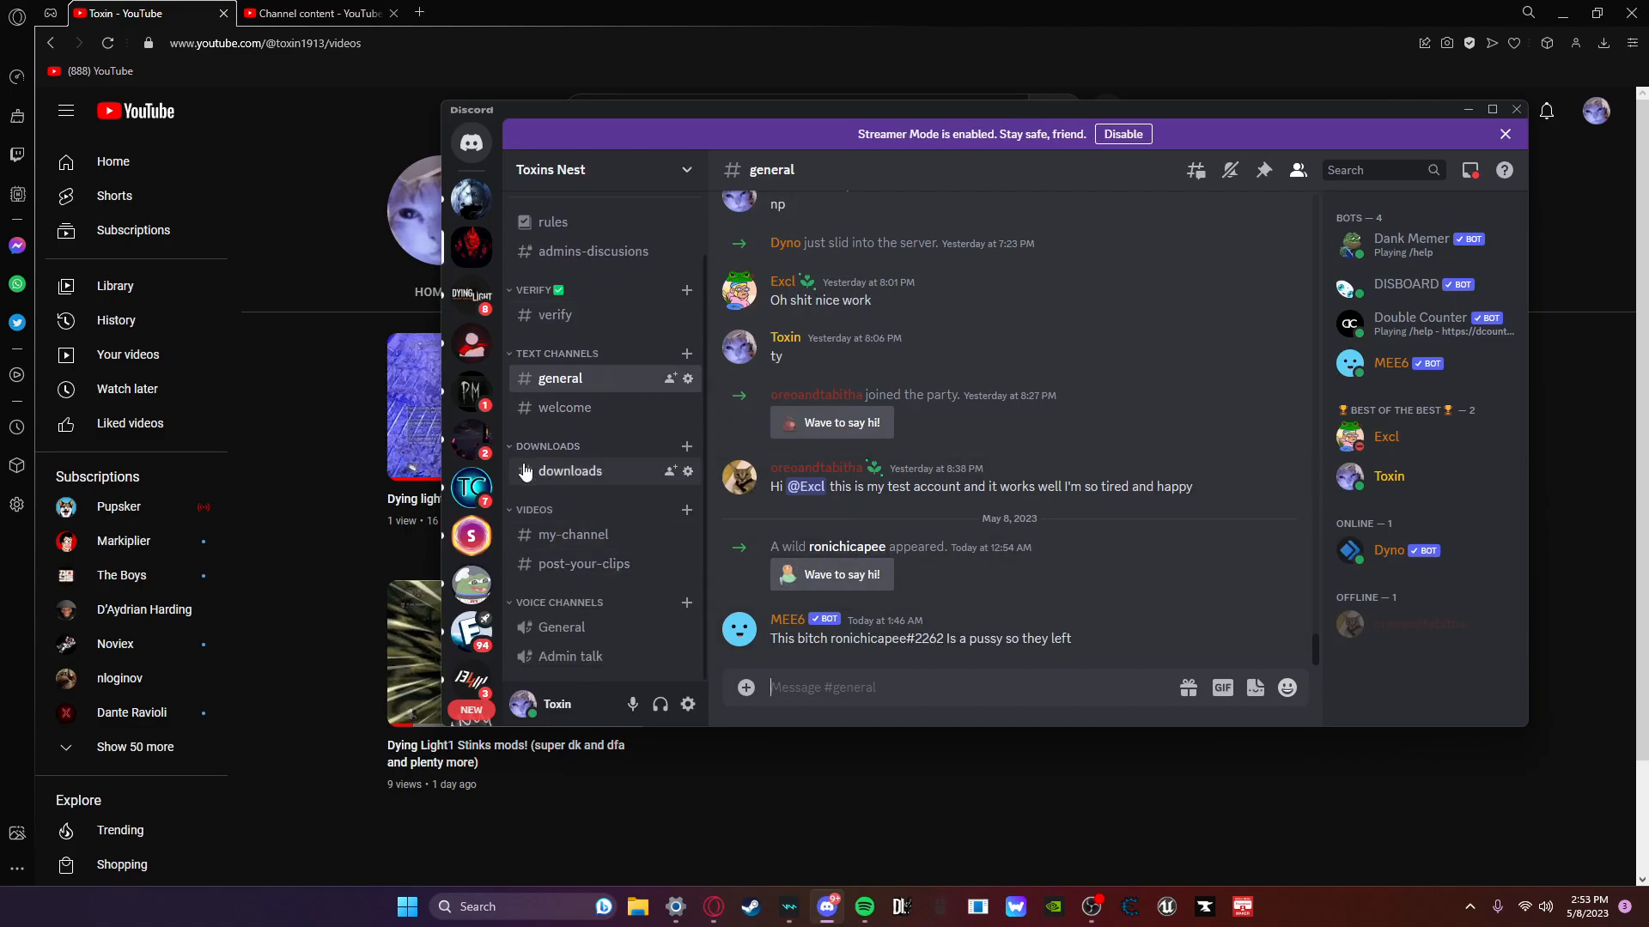
scroll(up, 3)
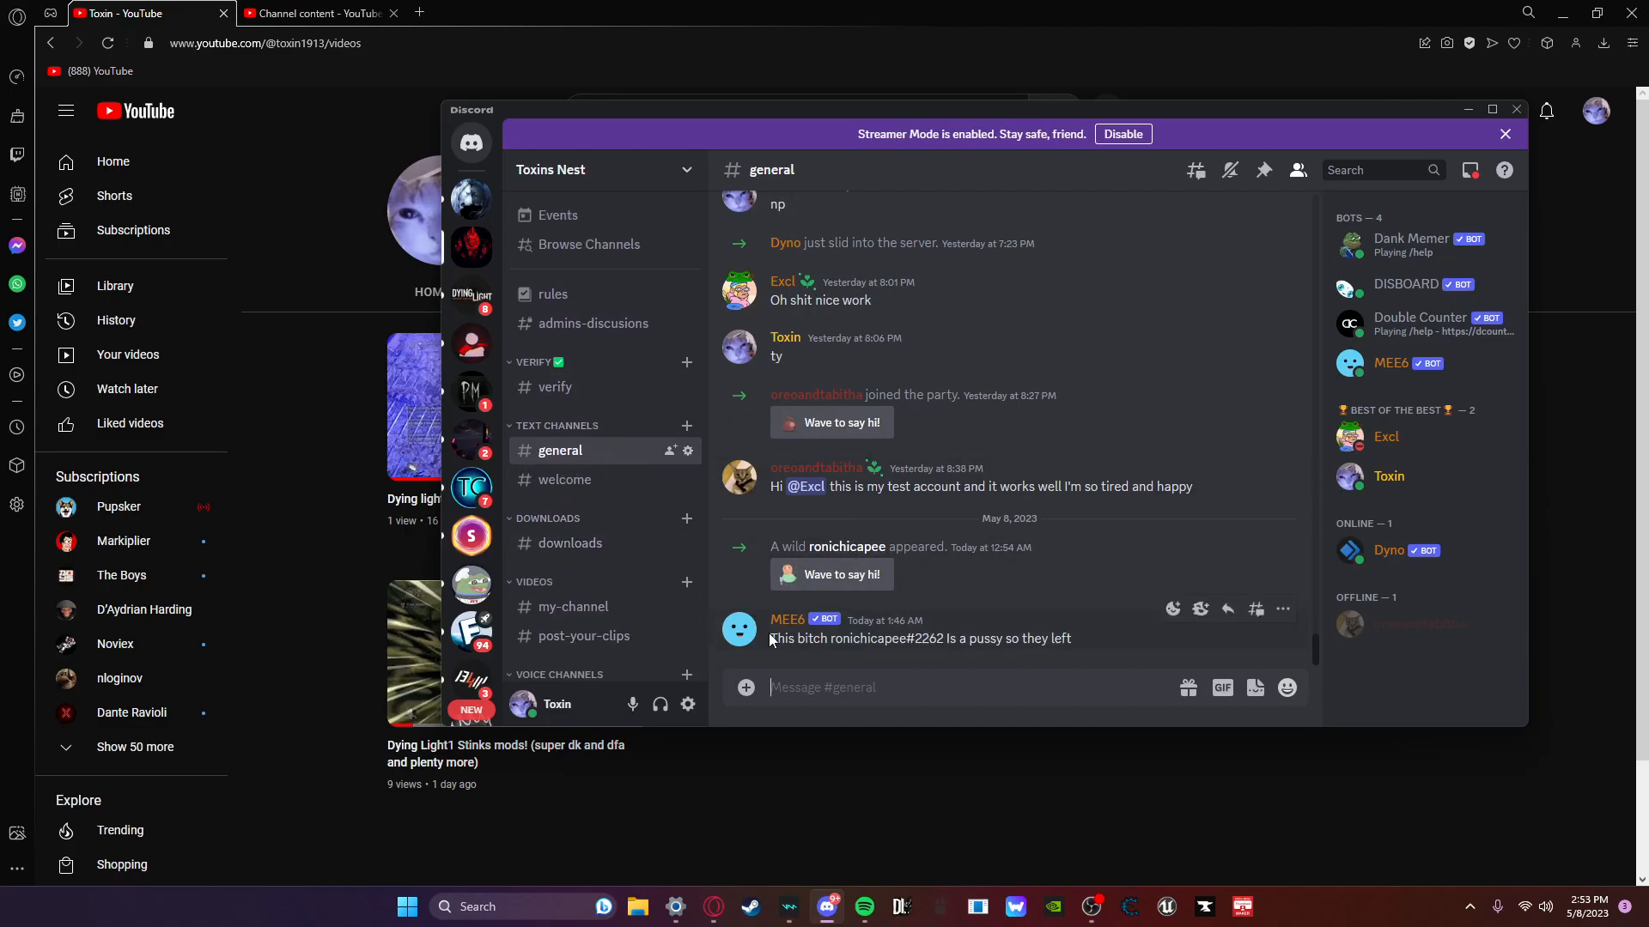
mouse_move(565, 480)
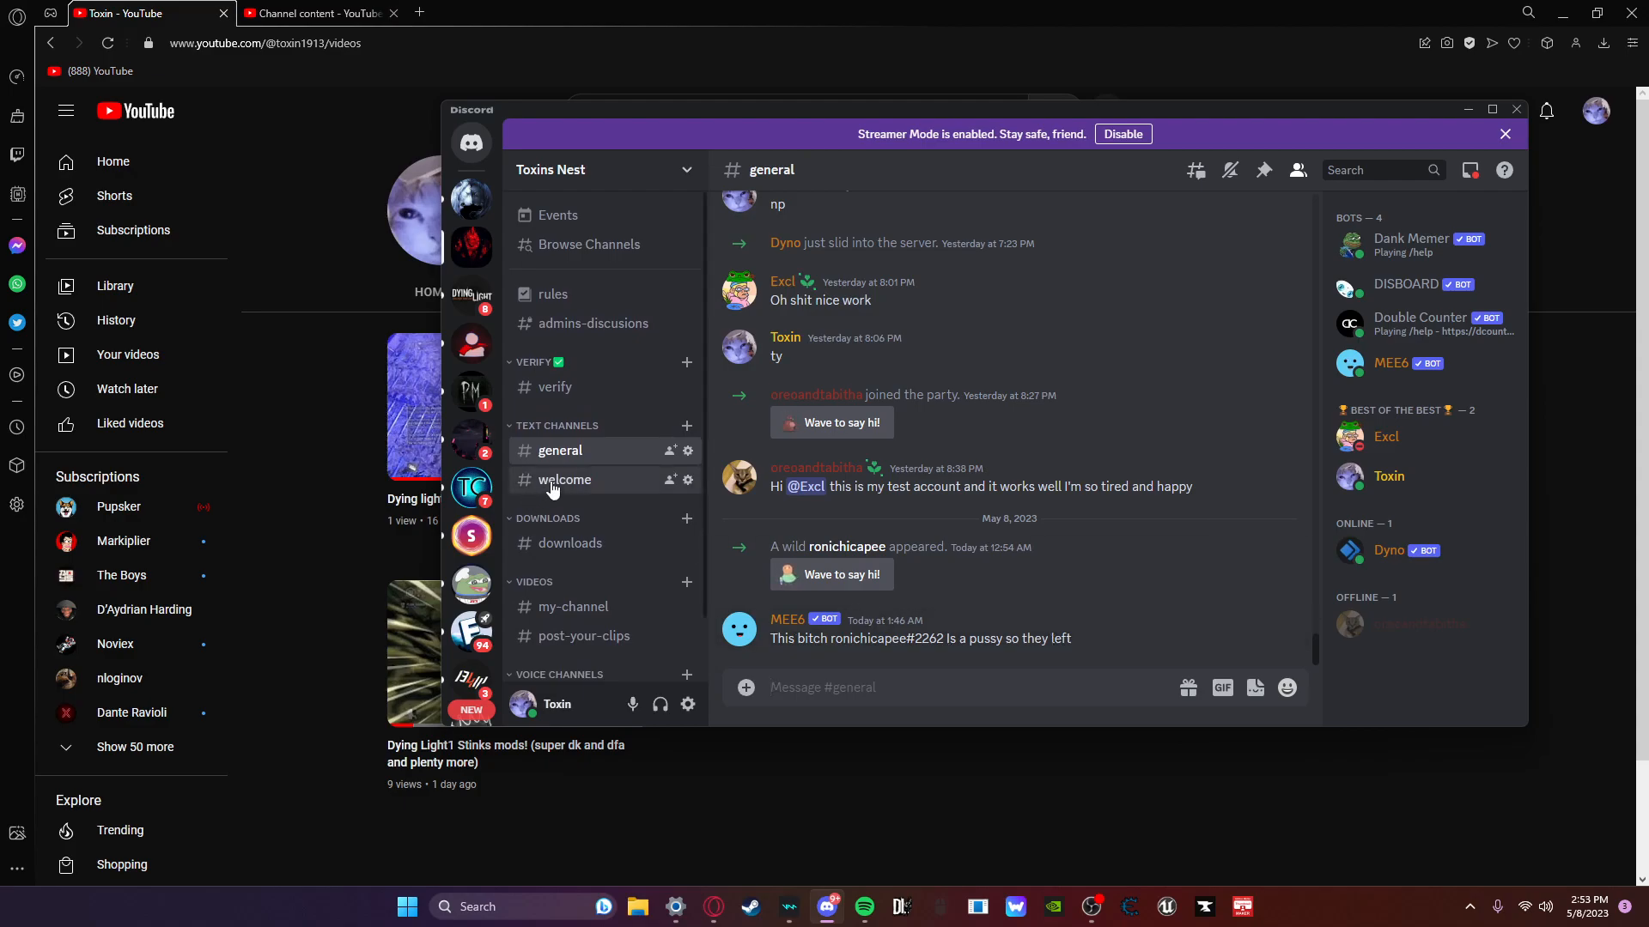
mouse_move(594, 450)
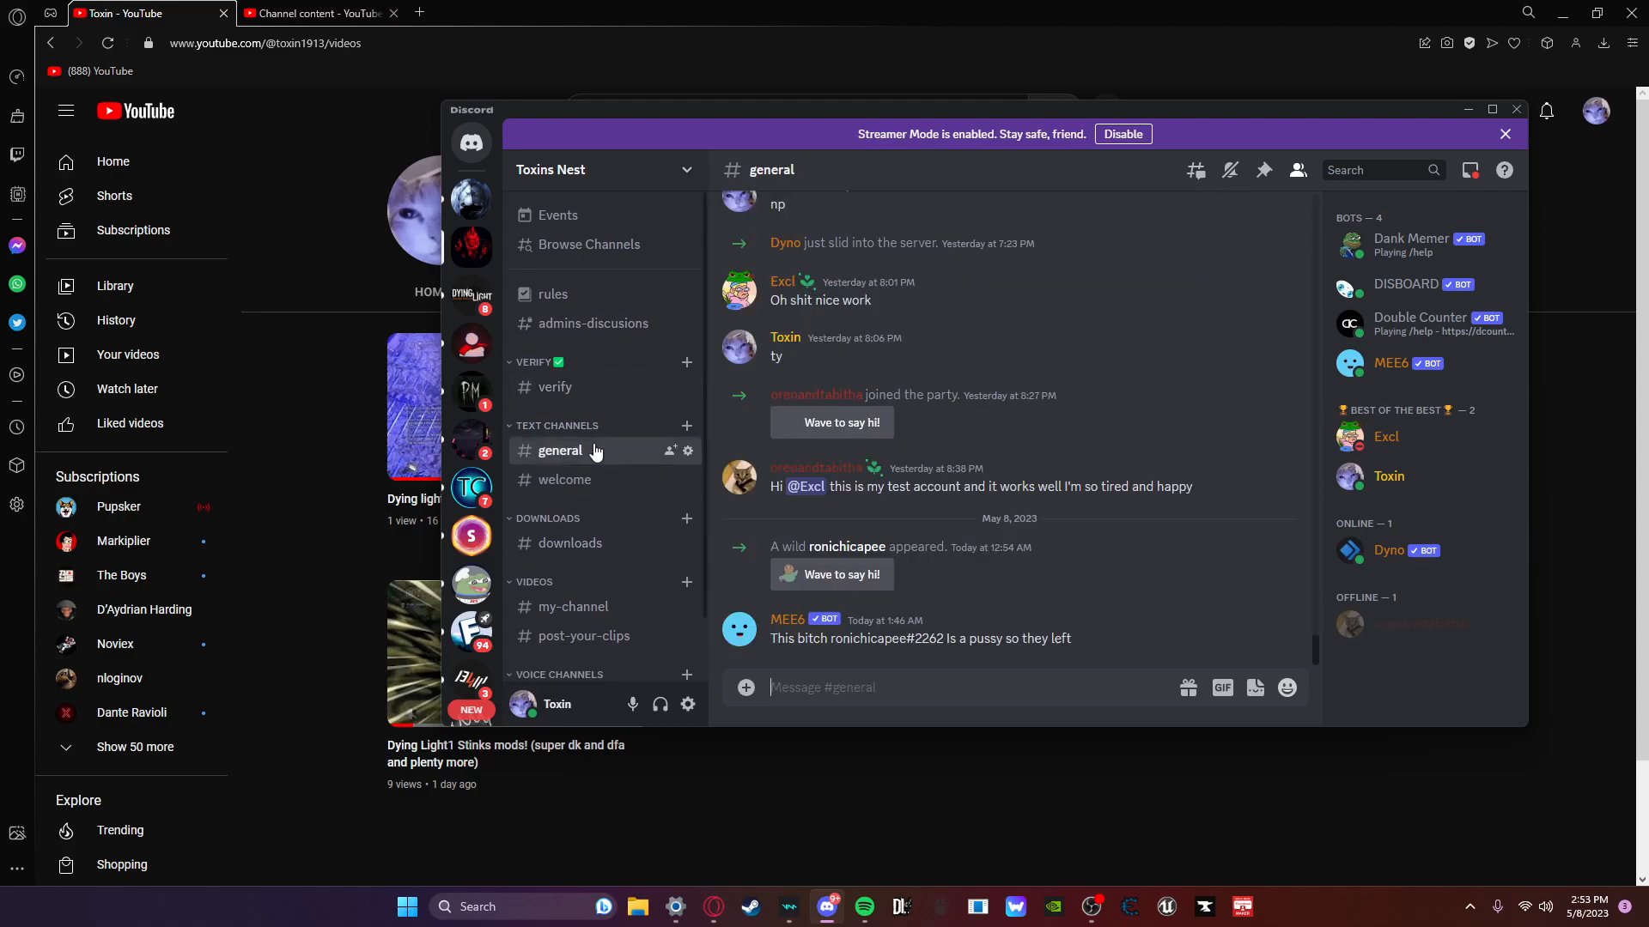
mouse_move(952, 535)
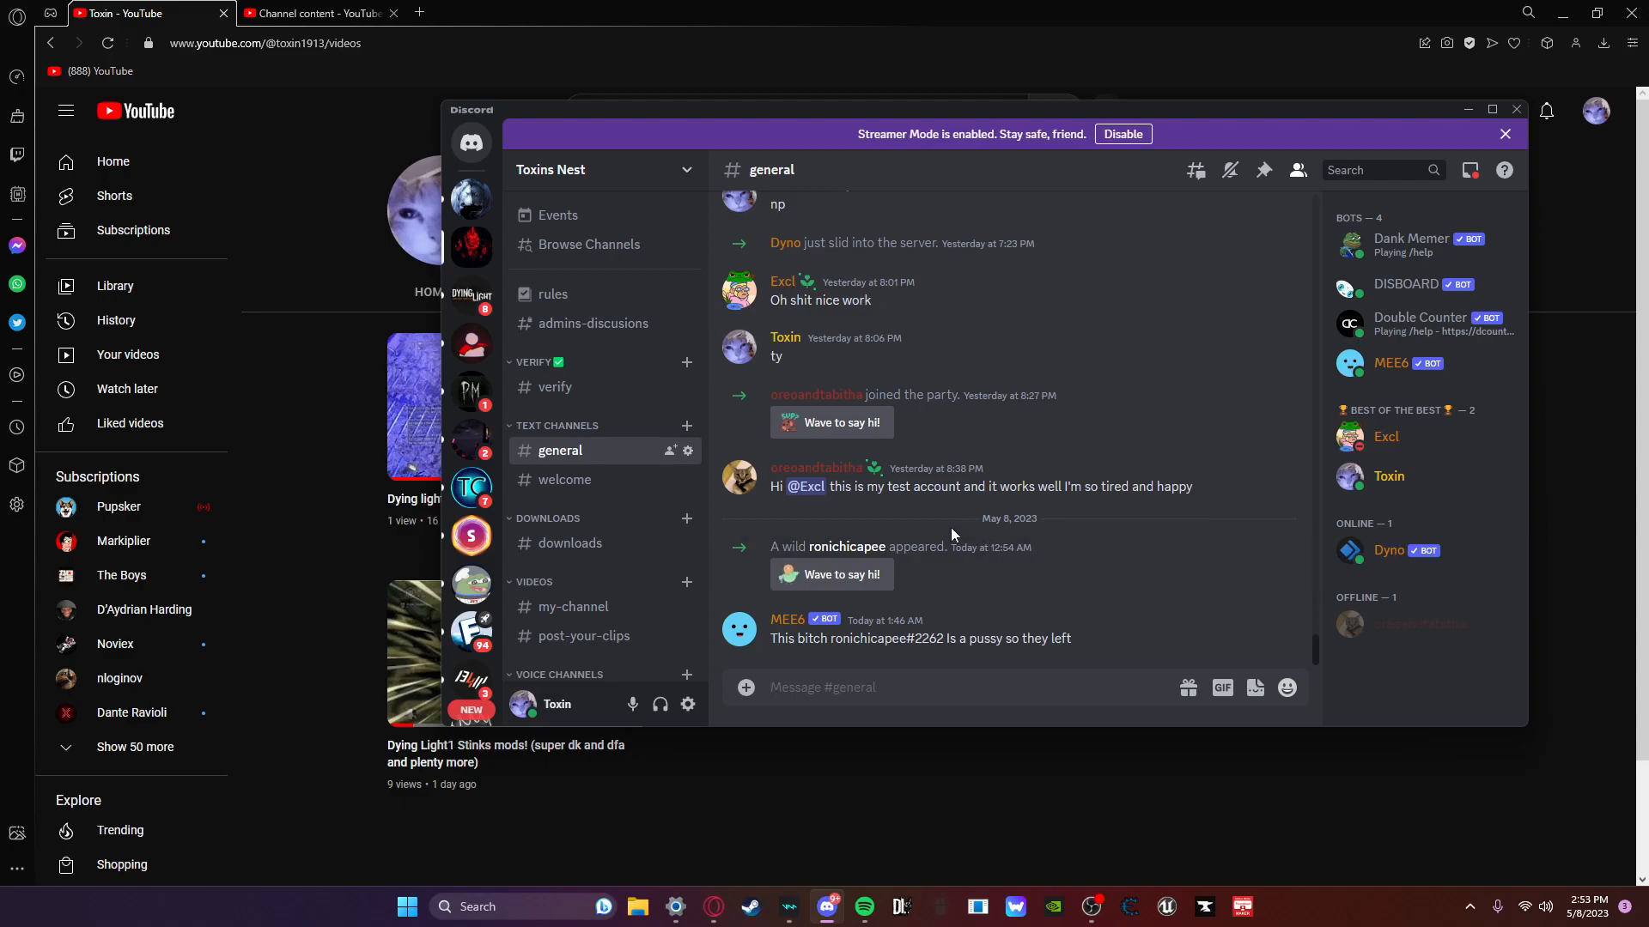
mouse_move(994, 475)
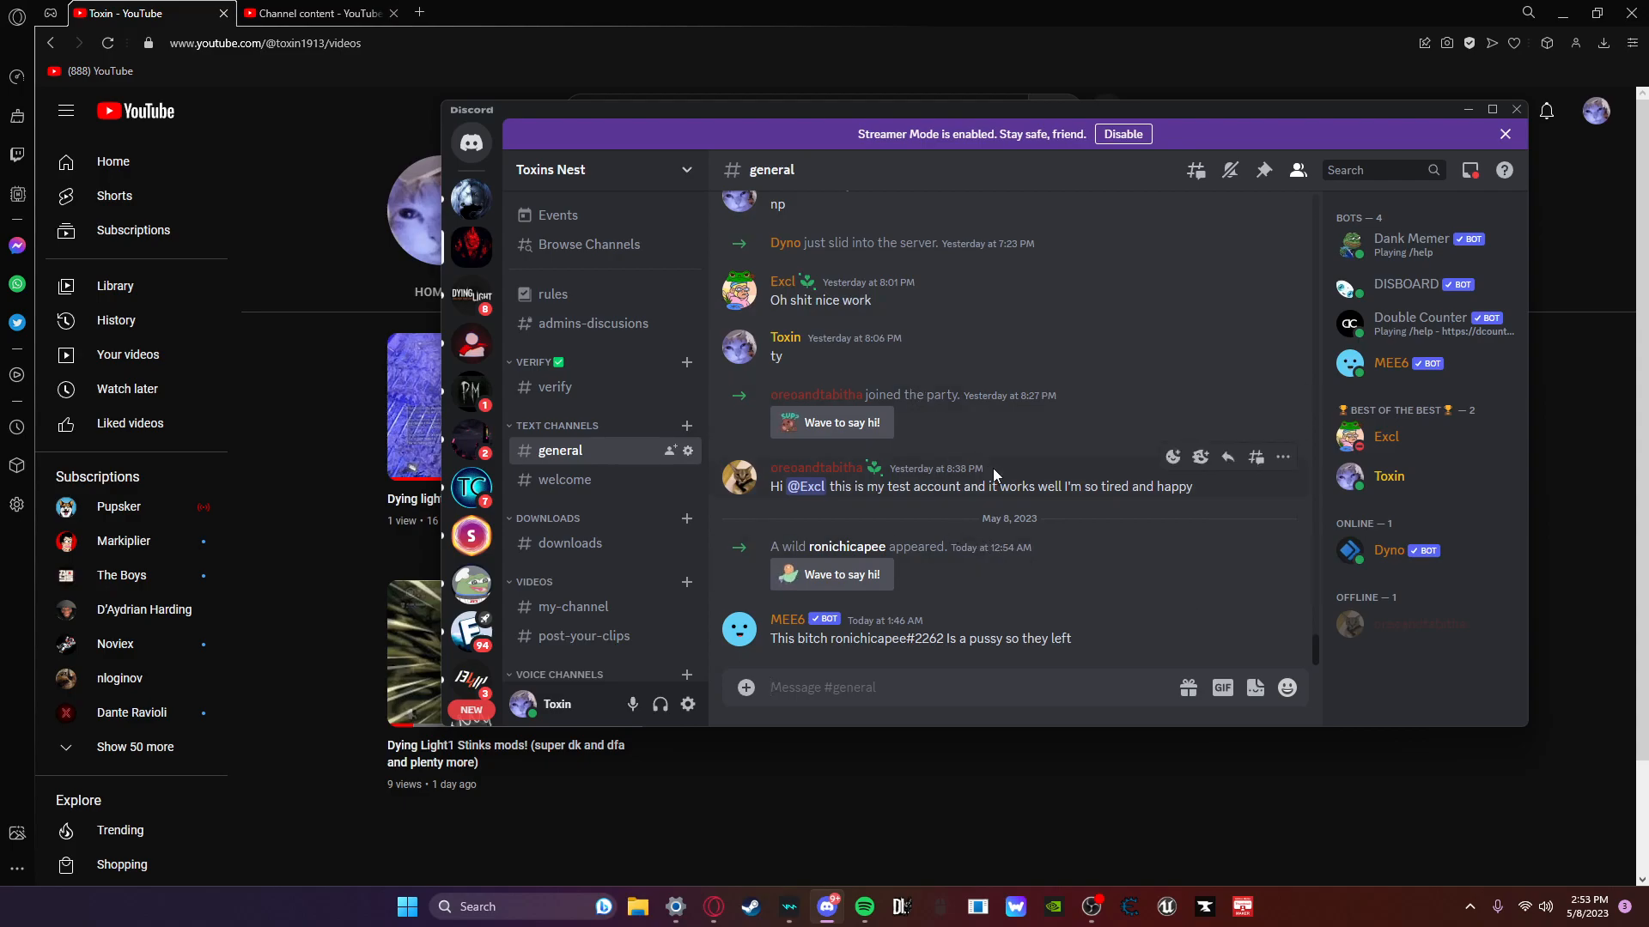
mouse_move(997, 512)
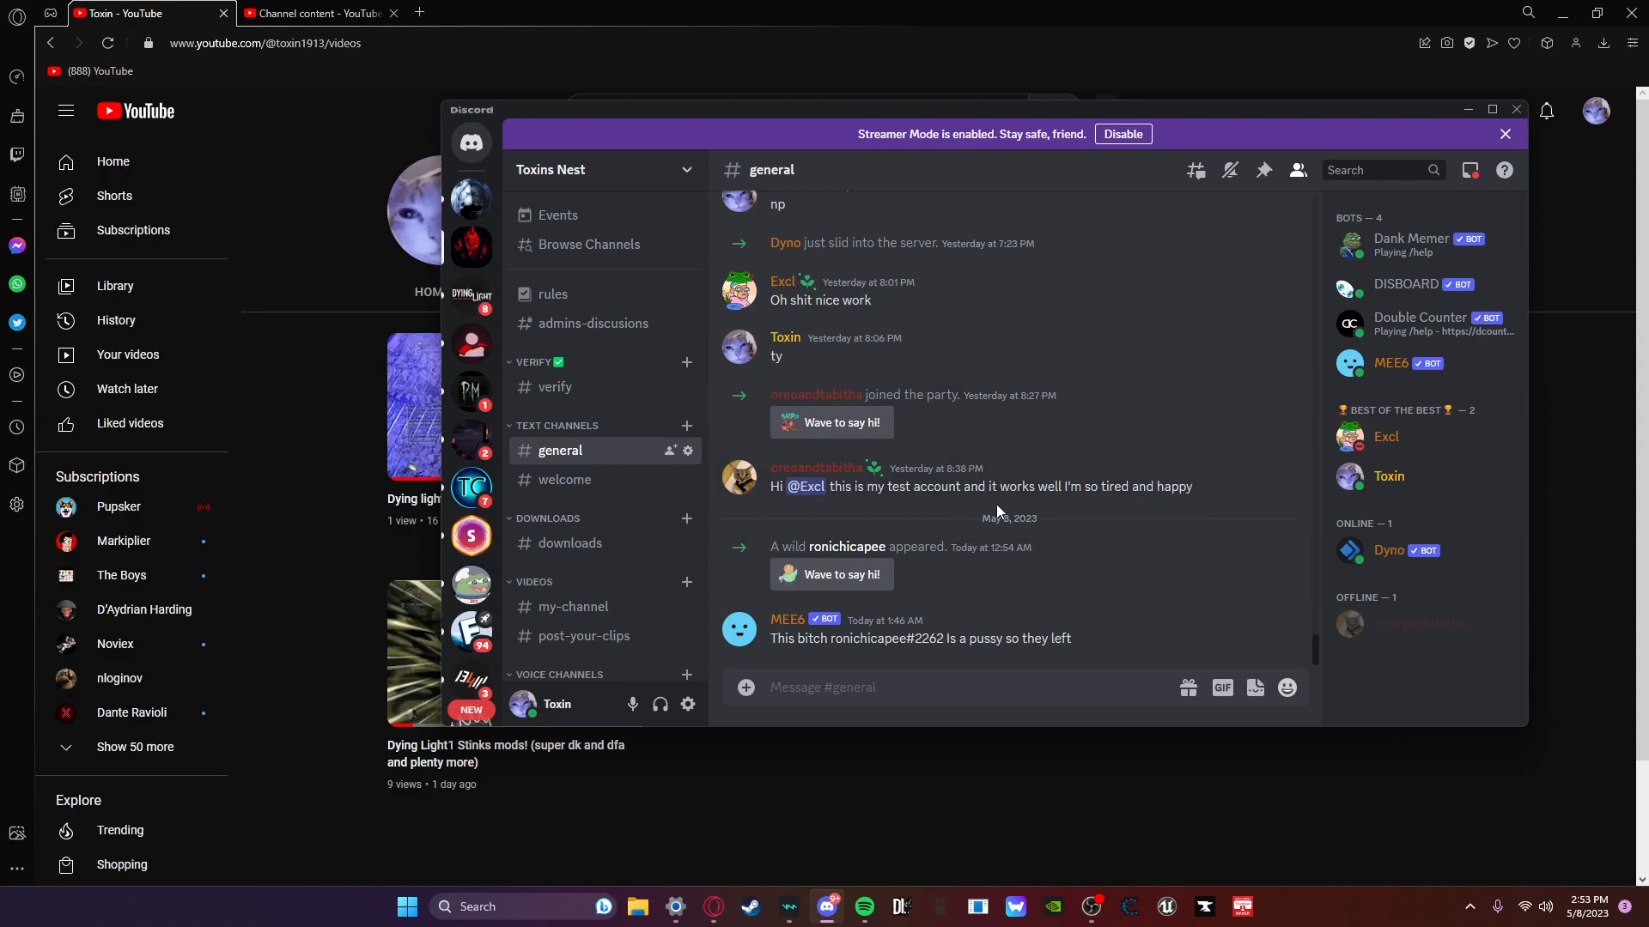
click(571, 543)
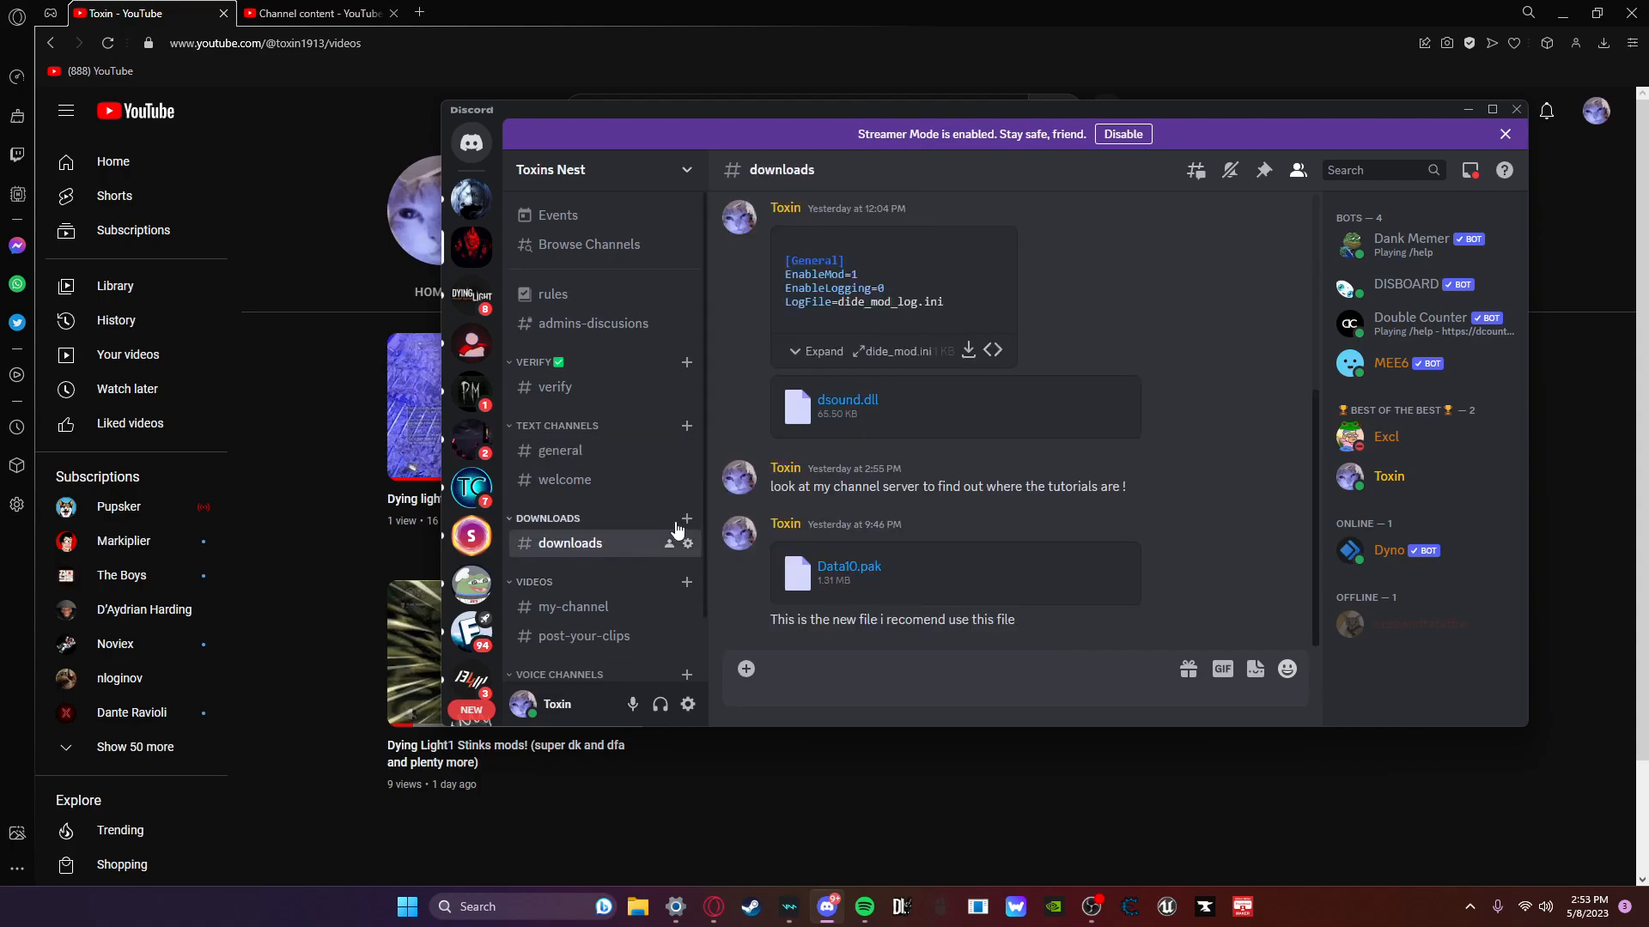
click(998, 687)
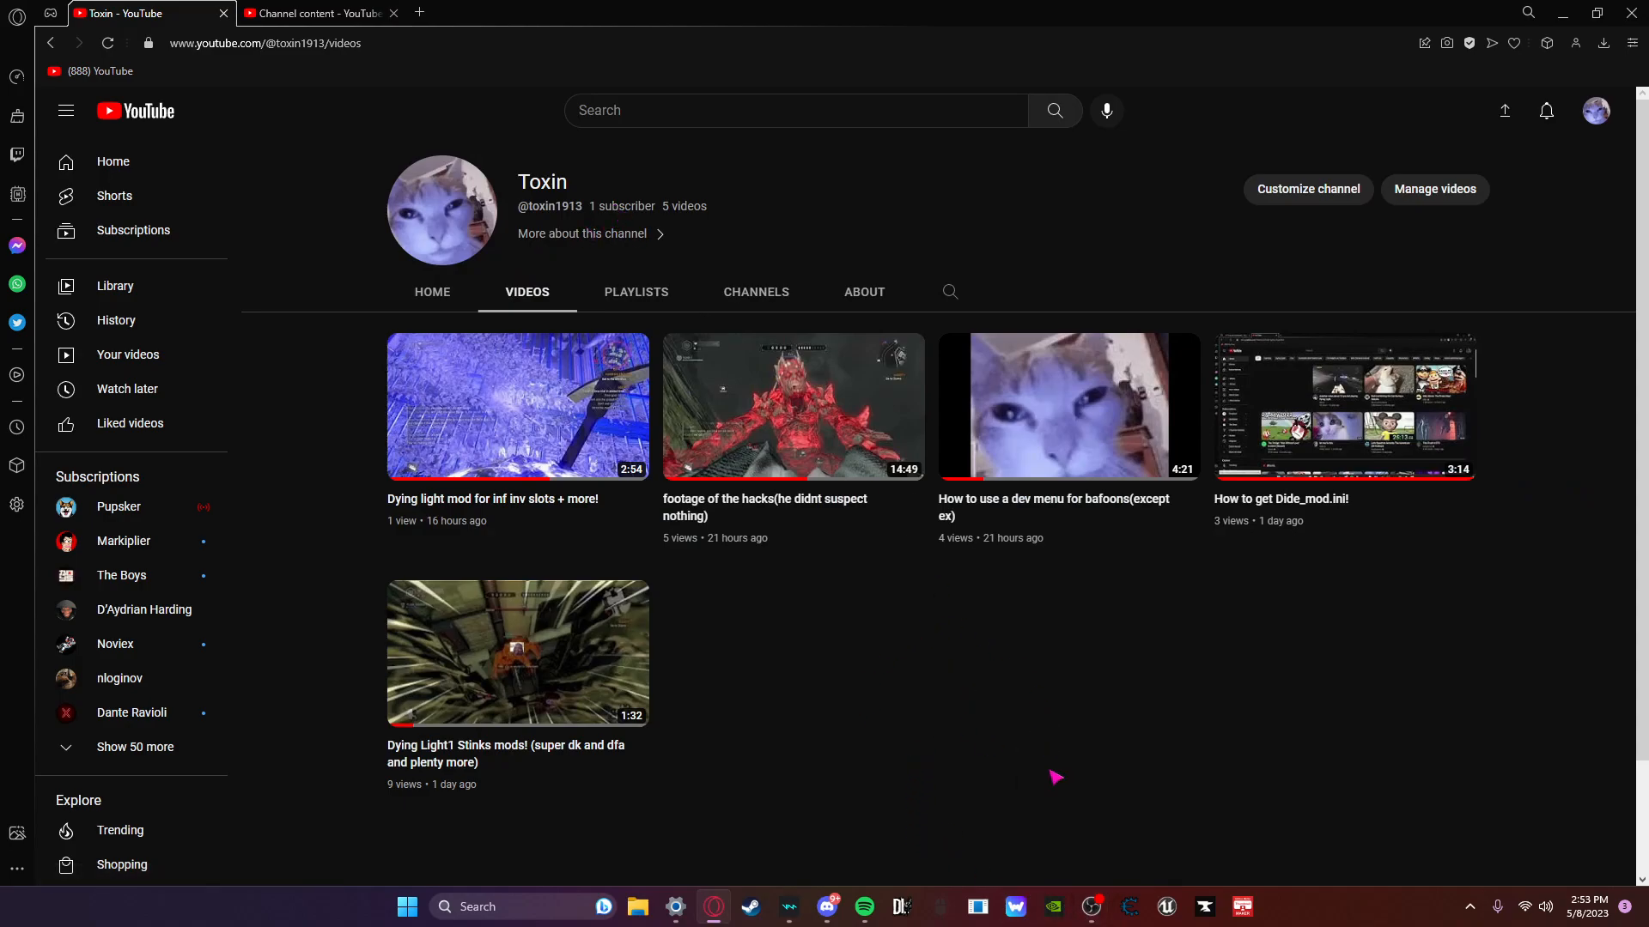
mouse_move(1091, 907)
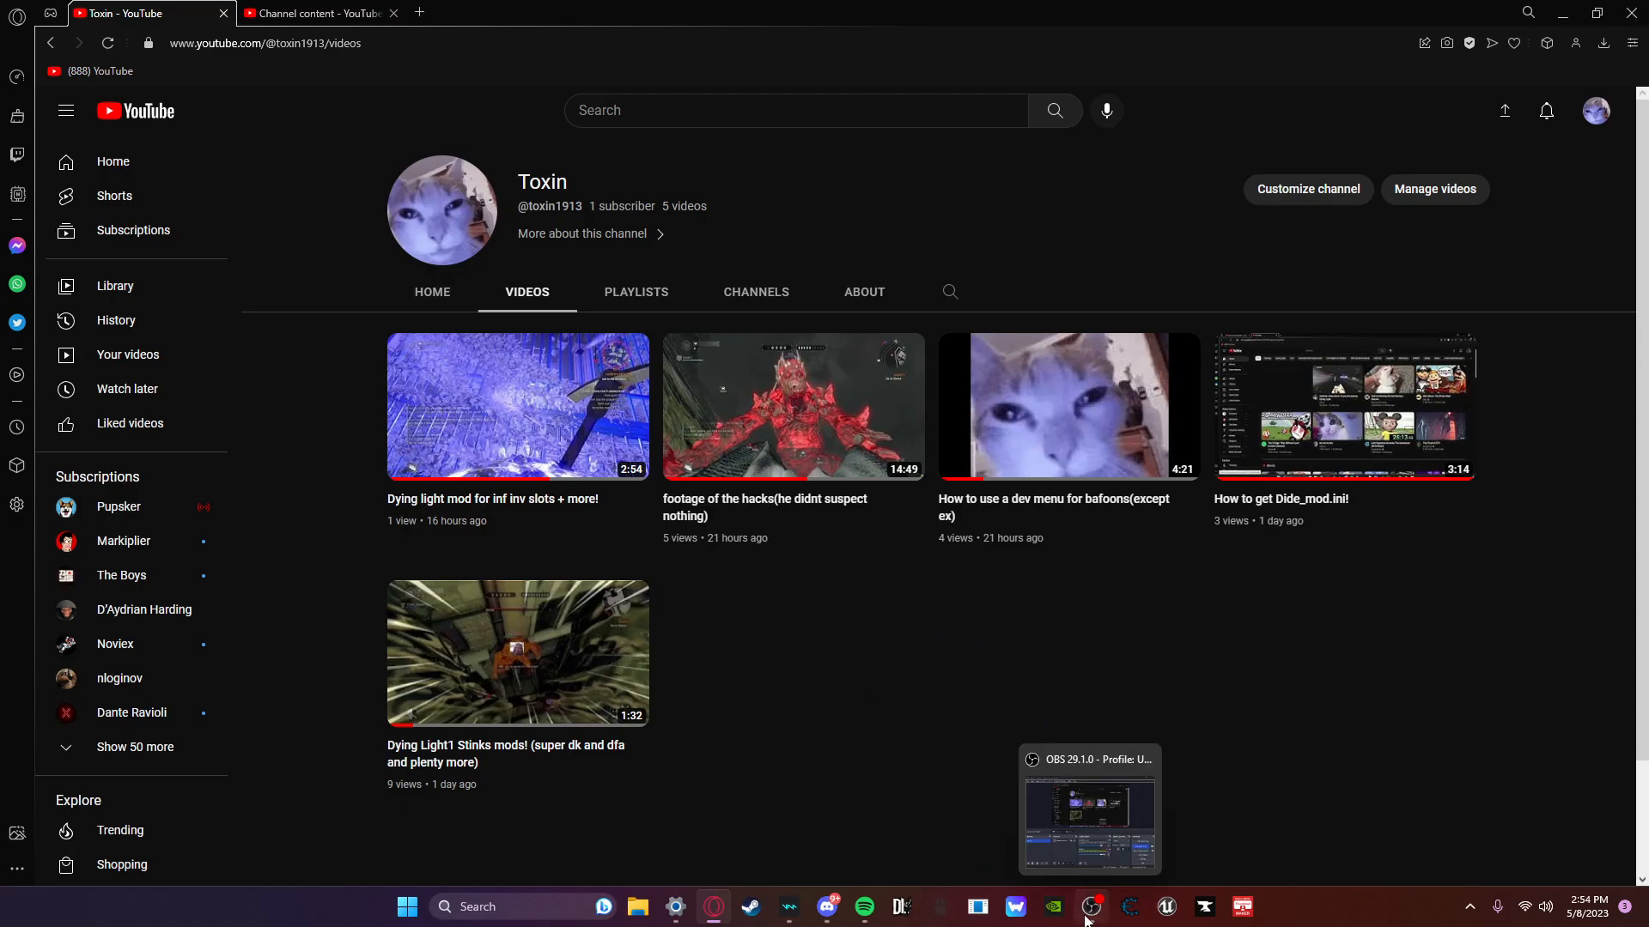